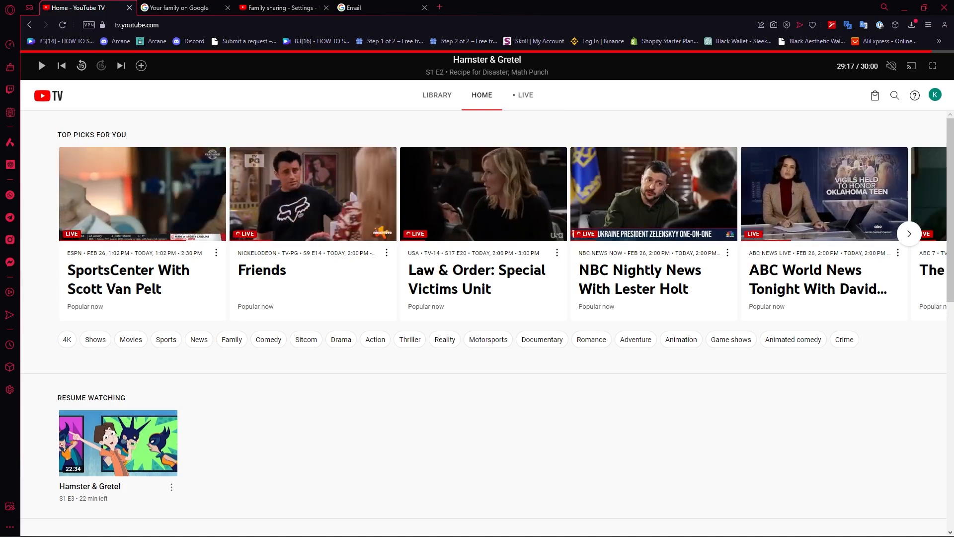
mouse_move(824, 193)
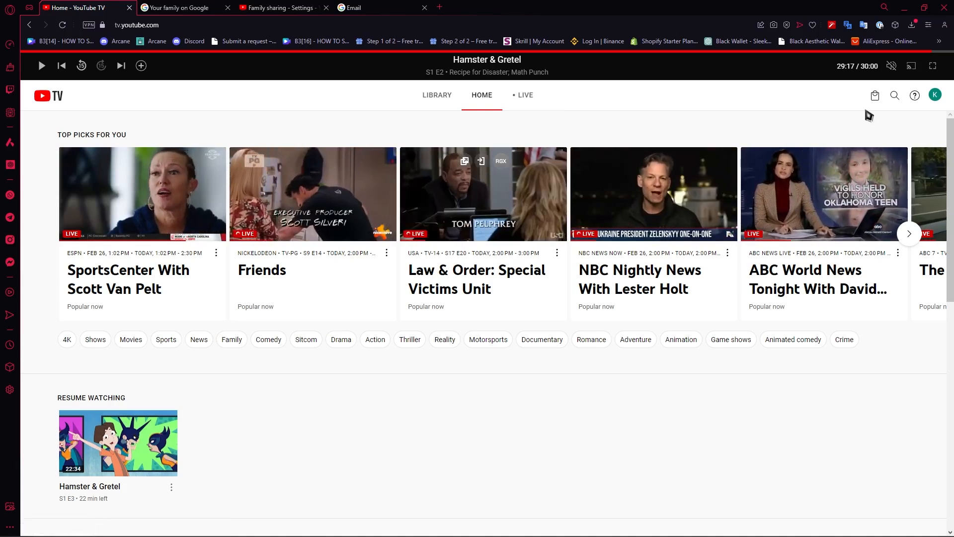
mouse_move(313, 113)
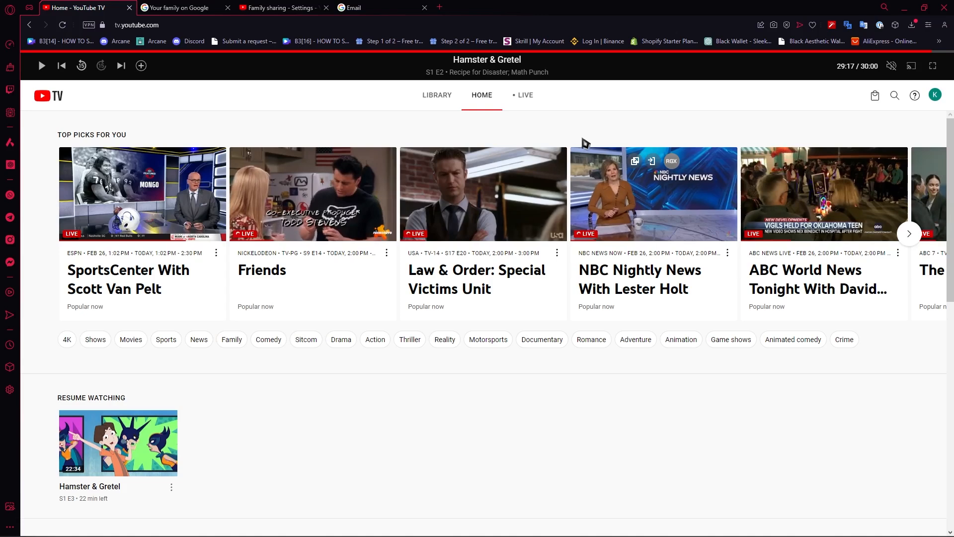
mouse_move(746, 120)
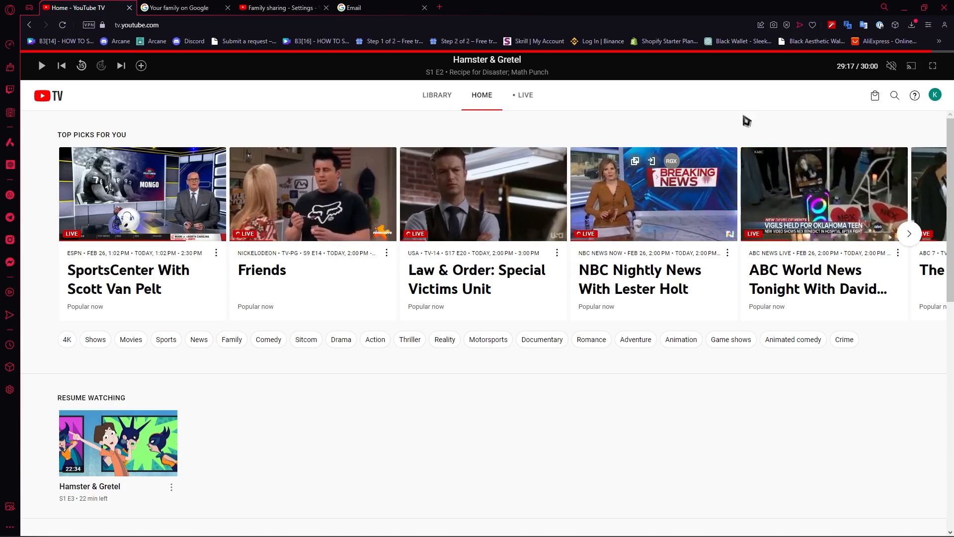
mouse_move(913, 118)
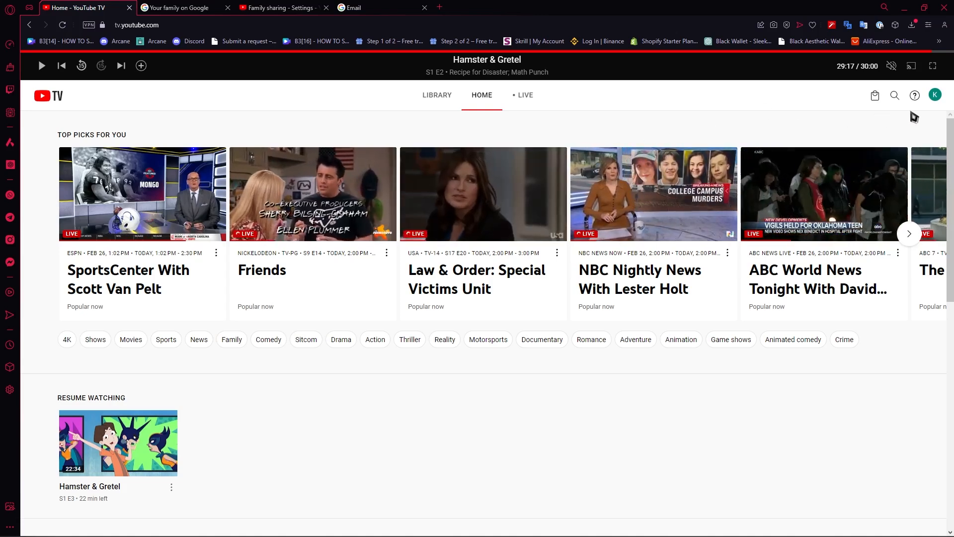
Step: Open YouTube TV Settings from the profile avatar and go to the Family sharing section
left_click(934, 94)
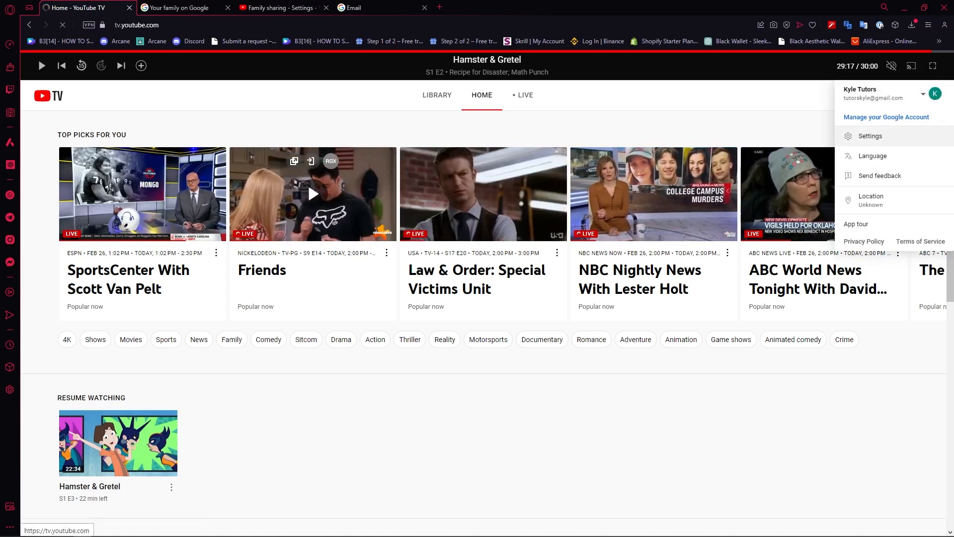
left_click(869, 136)
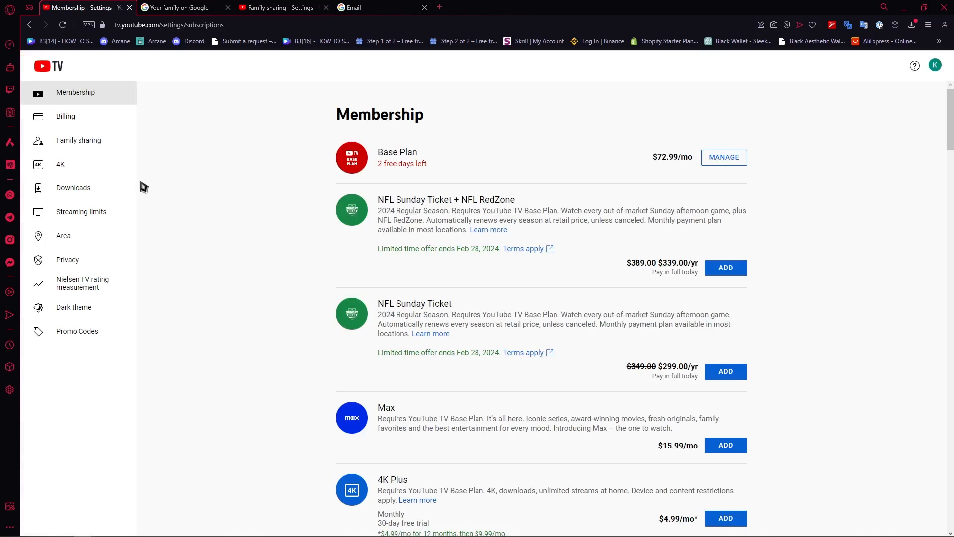
left_click(78, 140)
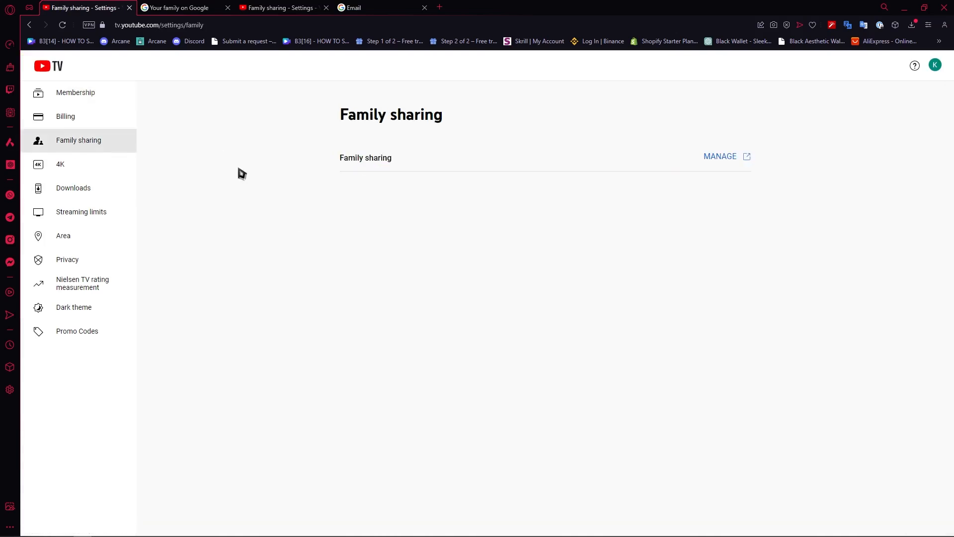
mouse_move(718, 160)
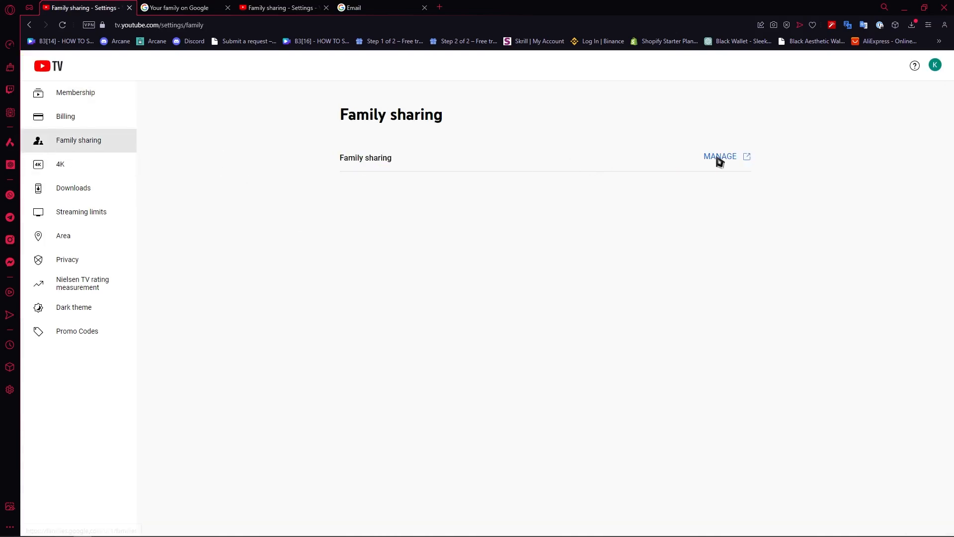
Step: Choose Manage for Family sharing to reach the Google Account family group page
left_click(720, 156)
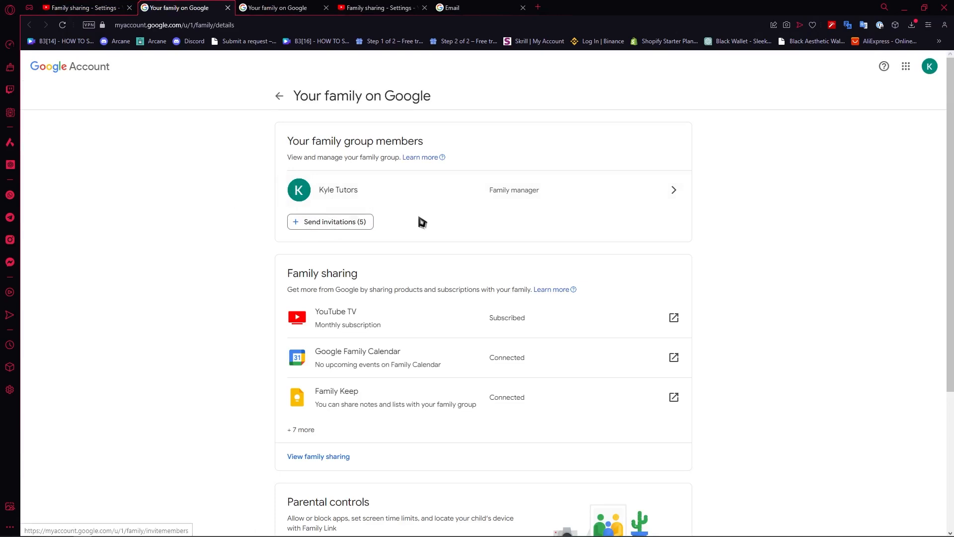
mouse_move(393, 207)
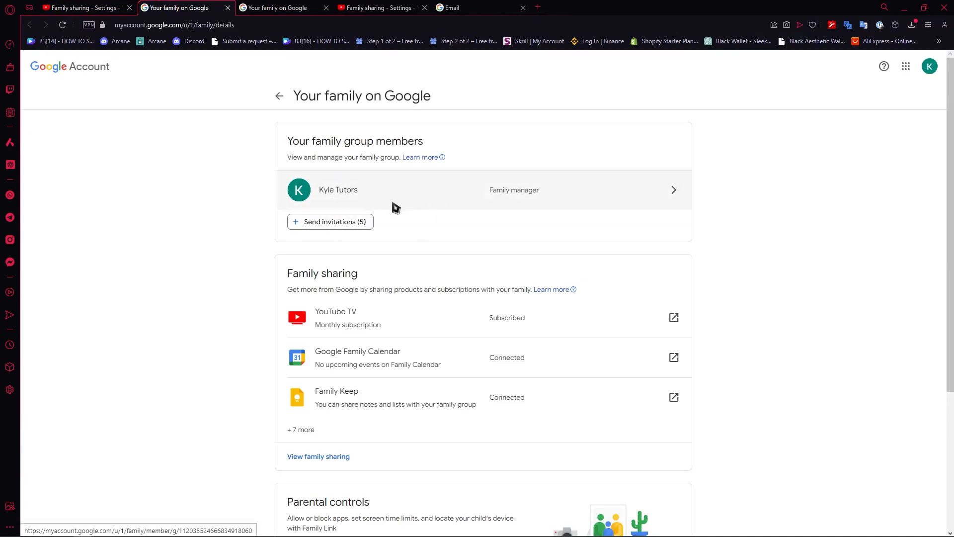
mouse_move(314, 205)
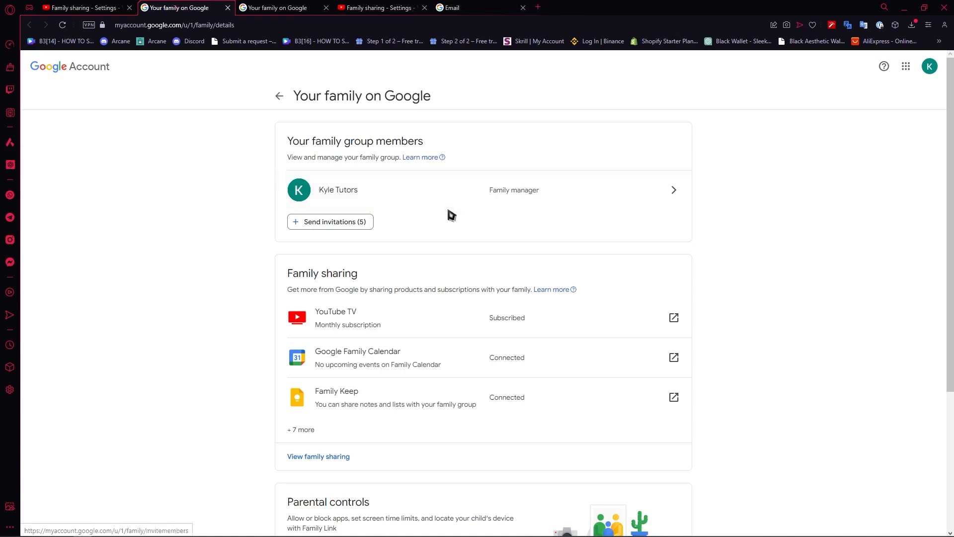
mouse_move(396, 193)
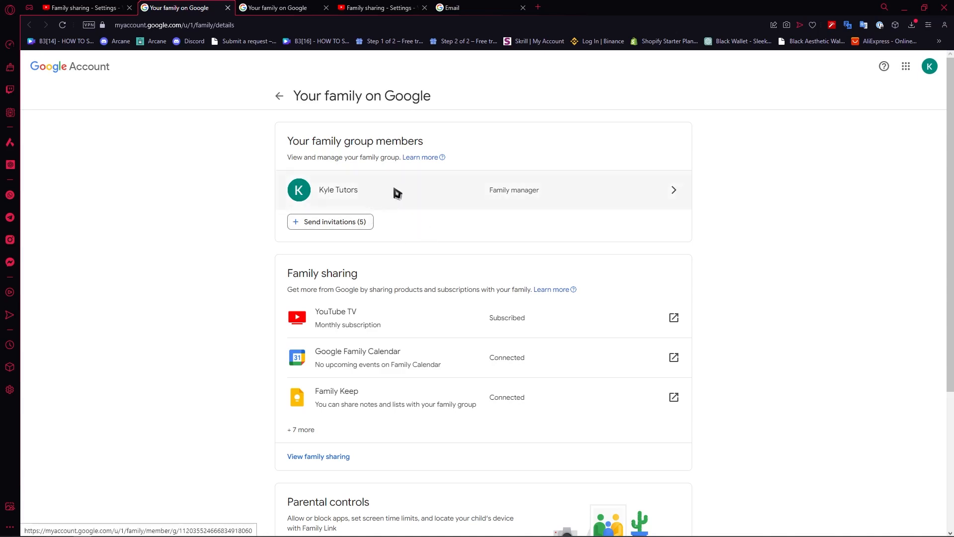
mouse_move(399, 201)
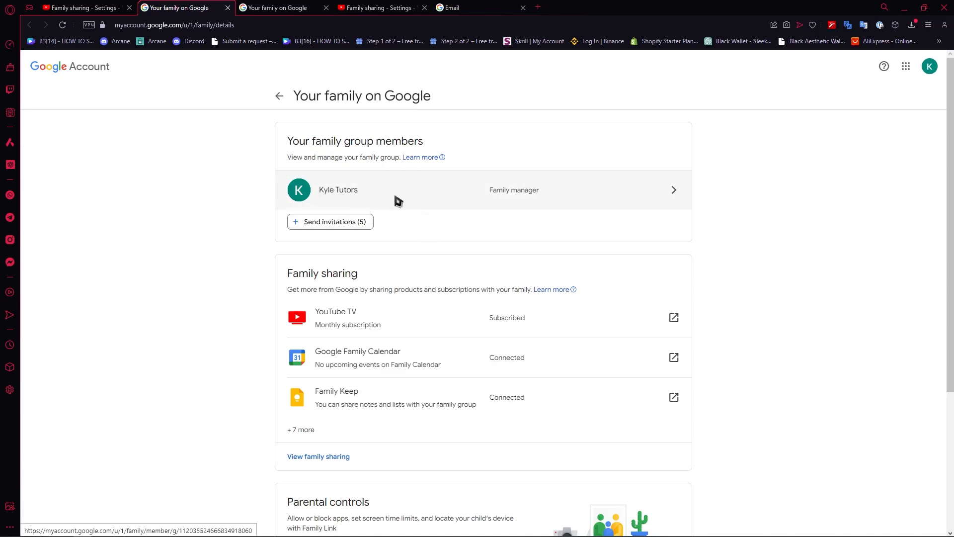
mouse_move(429, 226)
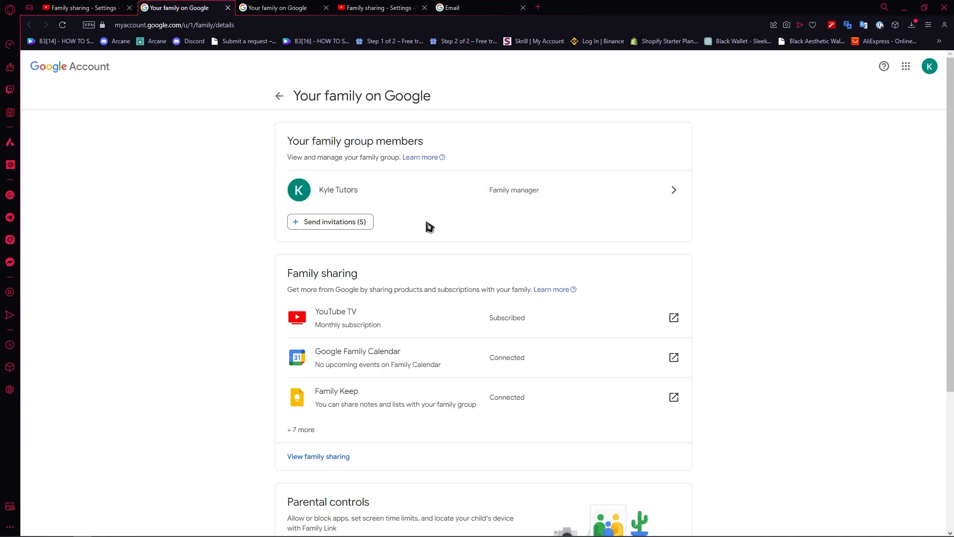
mouse_move(429, 246)
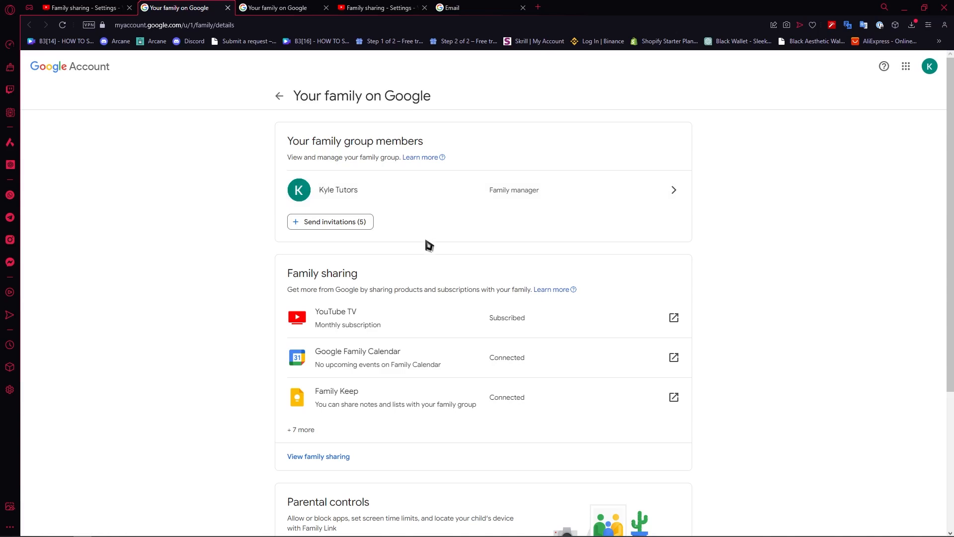
mouse_move(415, 237)
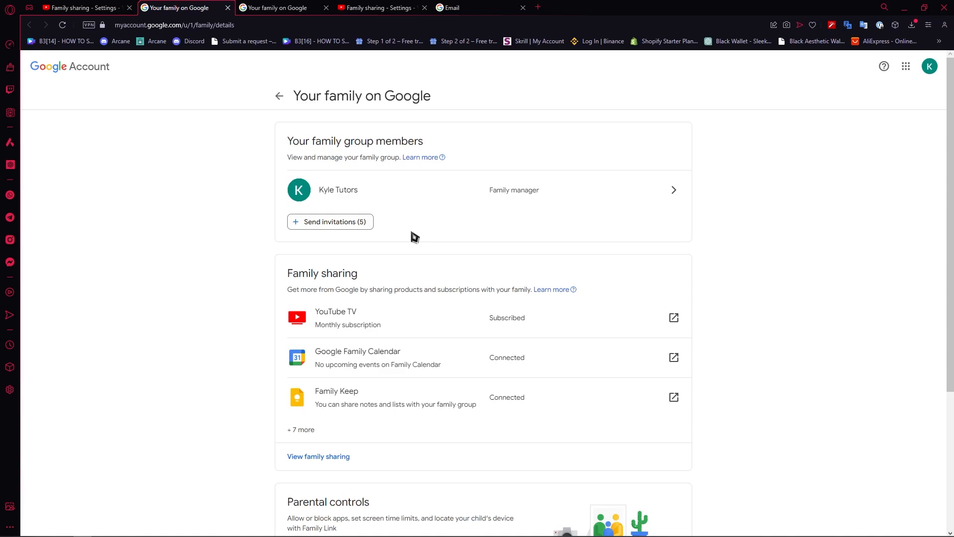
mouse_move(458, 233)
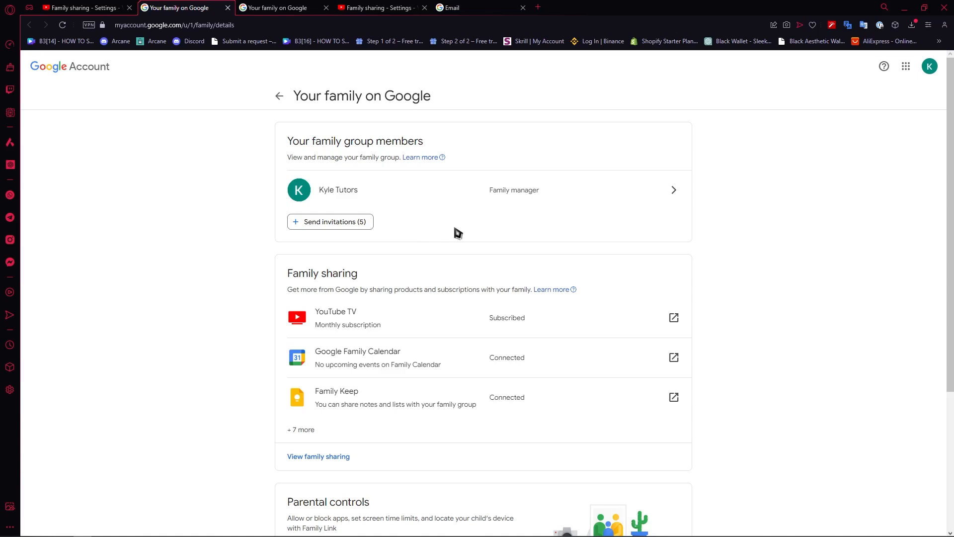
mouse_move(450, 244)
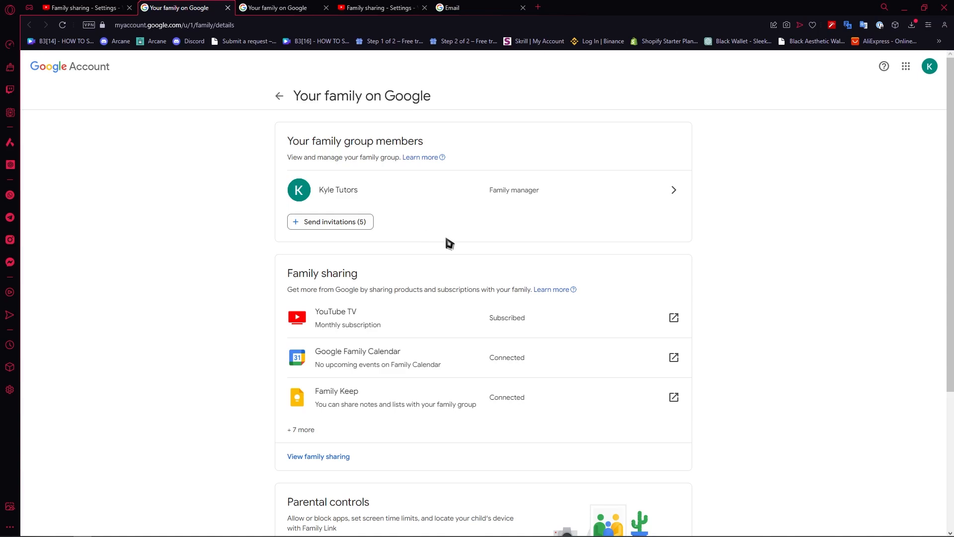